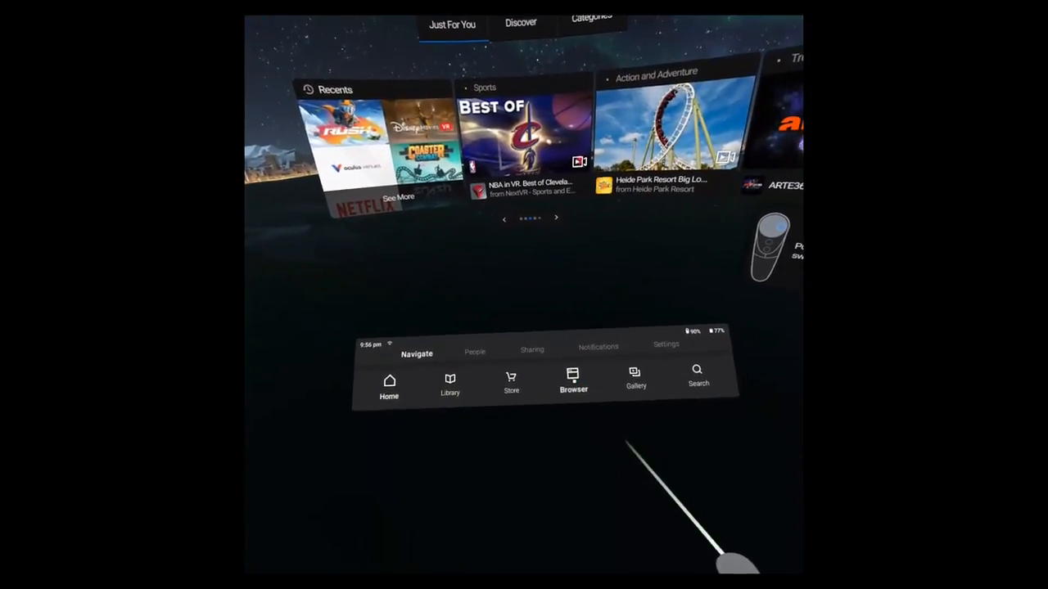
Launch the Oculus Browser from the Oculus Home Navigate bar
left_click(573, 384)
type("a")
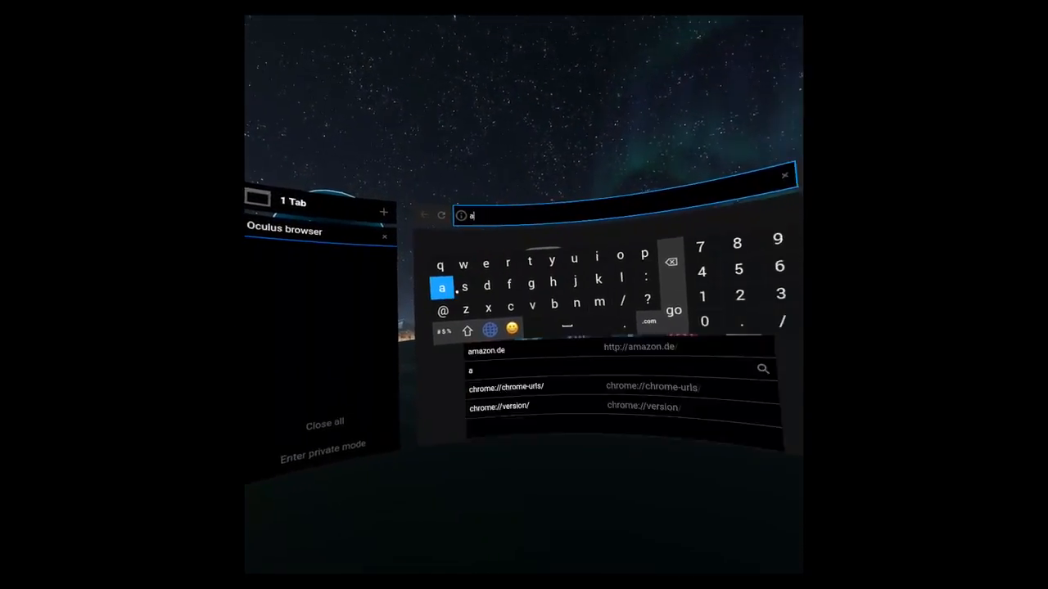
Enter 'amazon.de' in the browser address bar
type("m")
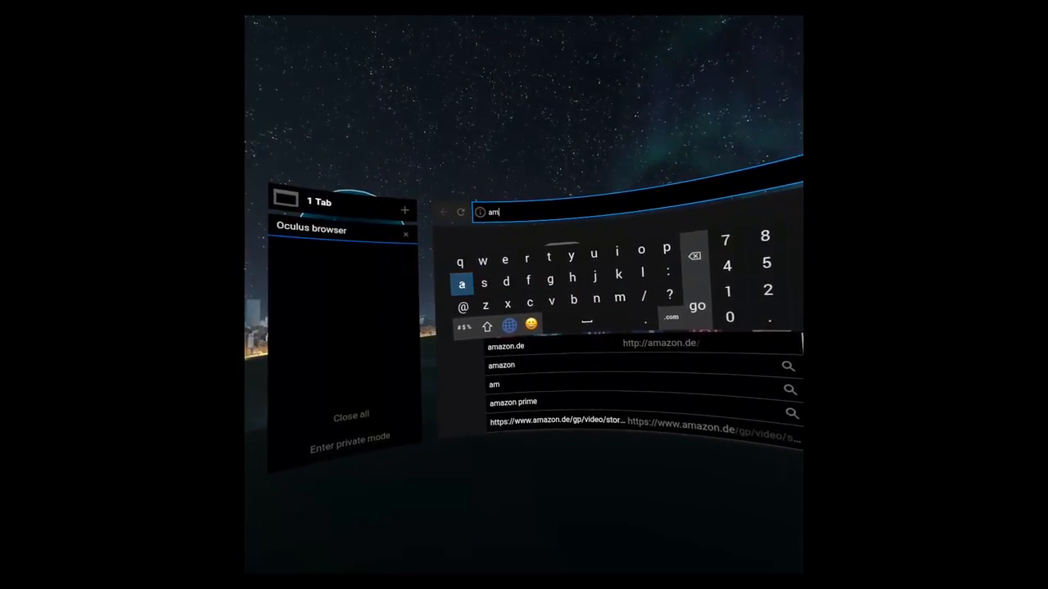
type("azon.de")
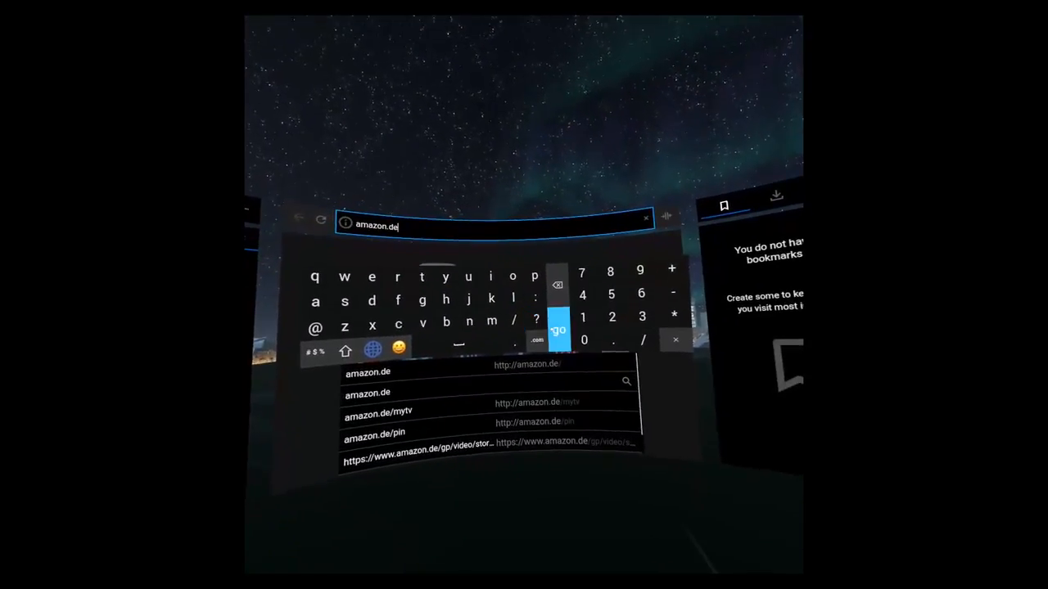
Load amazon.de and open a Prime Video title page with the desktop site enabled
left_click(558, 330)
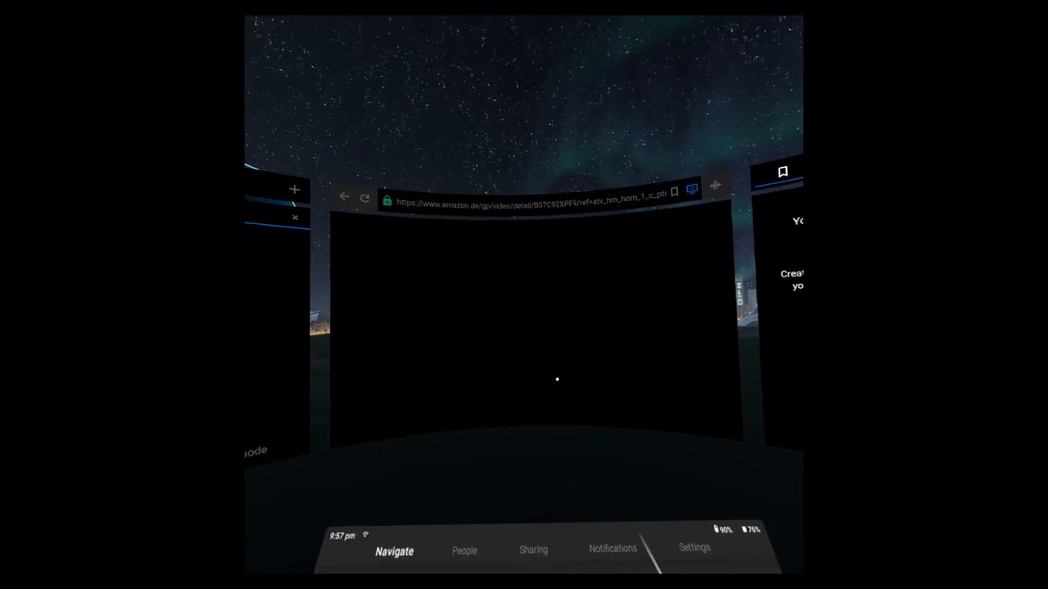
left_click(674, 191)
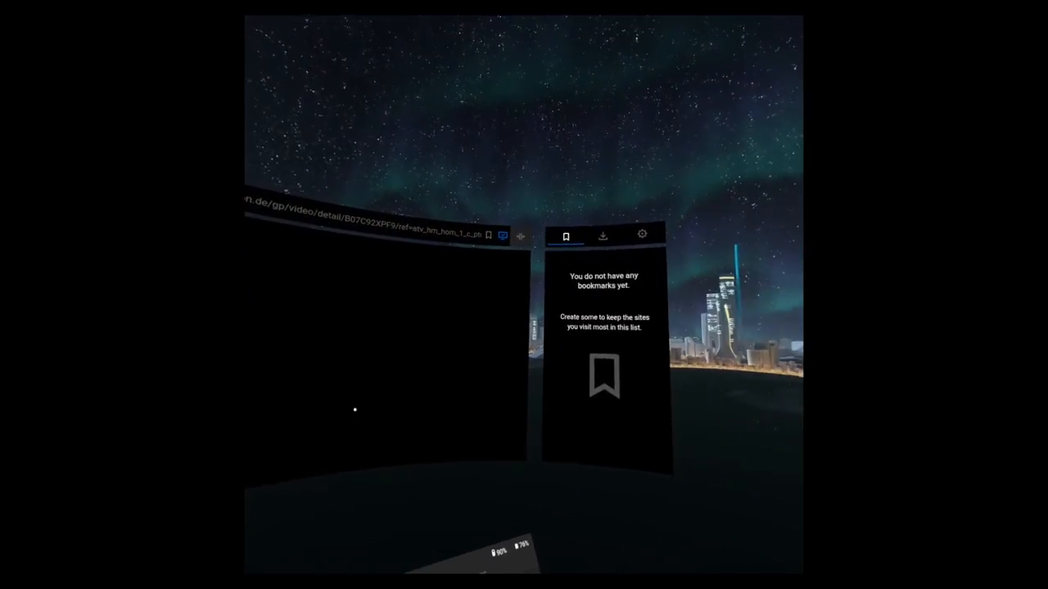